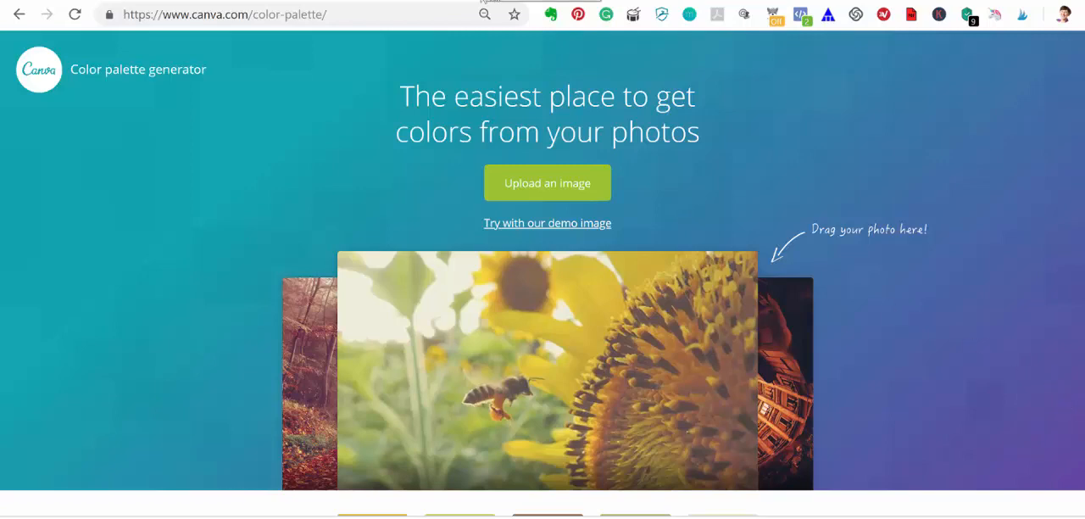
Return to the October Quotes sidebar design tab in Canva
left_click(39, 68)
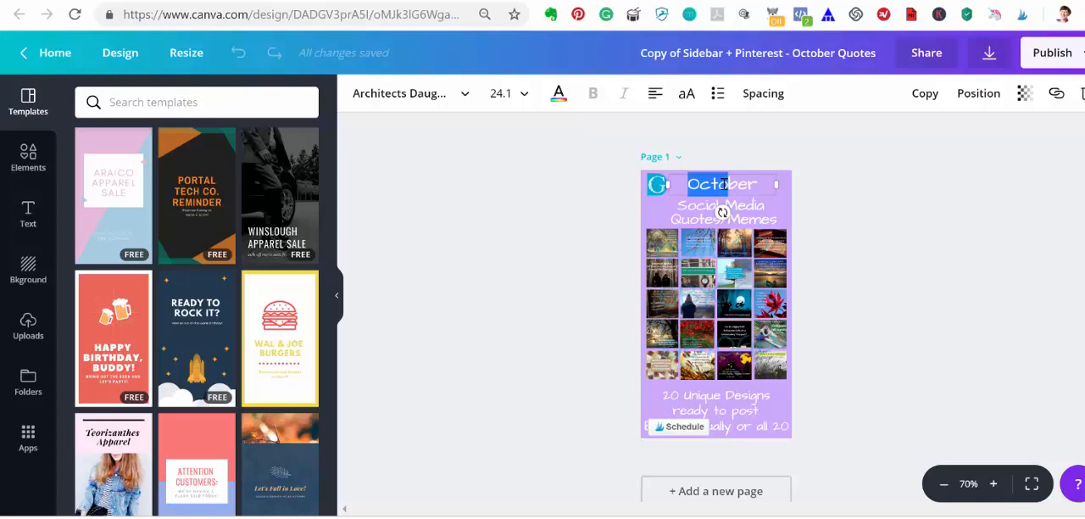
Retitle the heading to November and replace the photo grid with the uploaded collage
type("November")
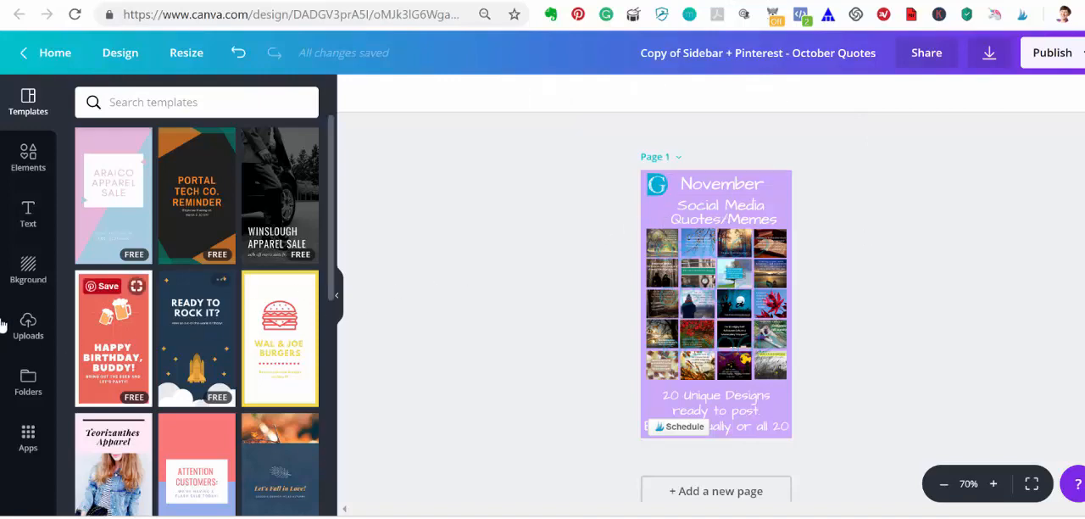
left_click(27, 326)
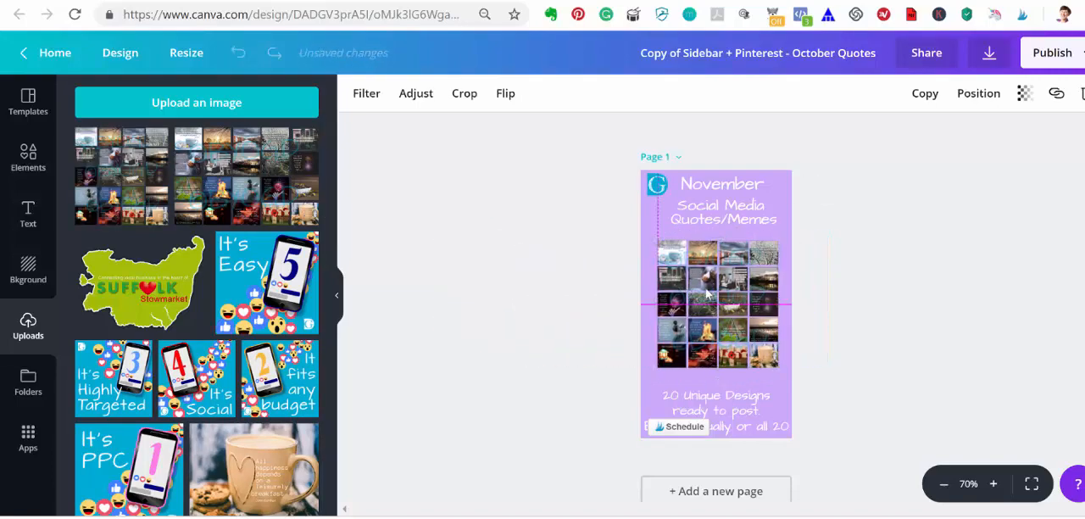
left_click(716, 303)
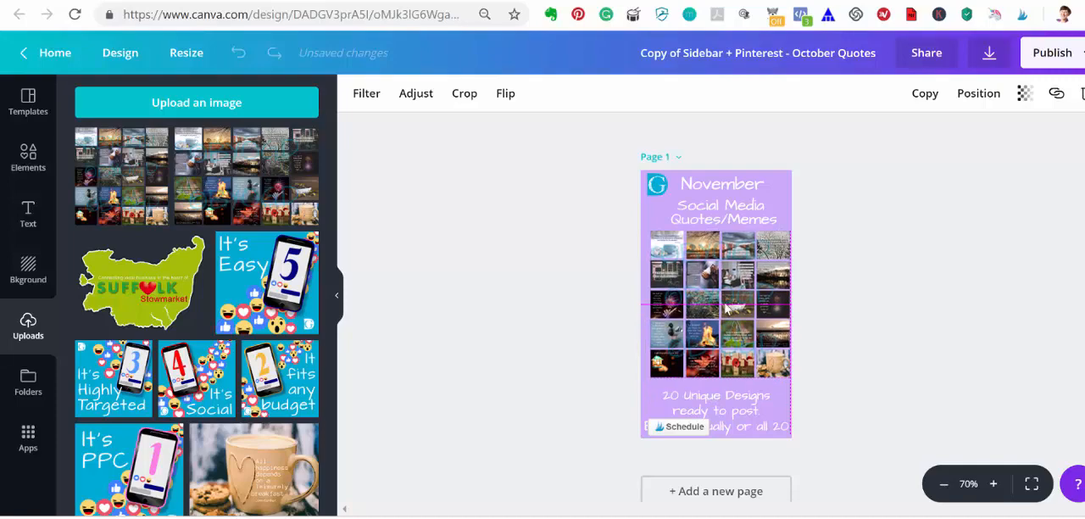
left_click(716, 305)
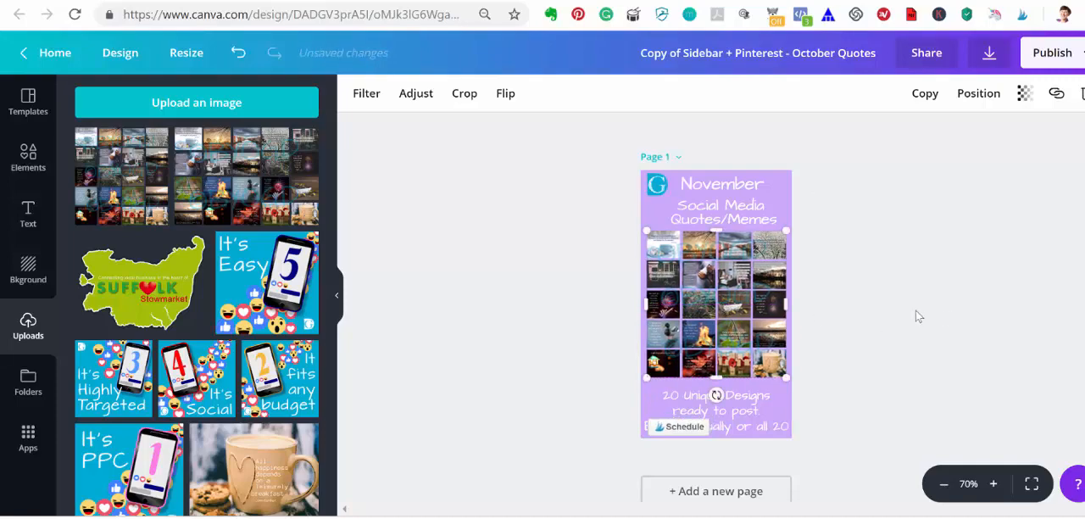
mouse_move(908, 312)
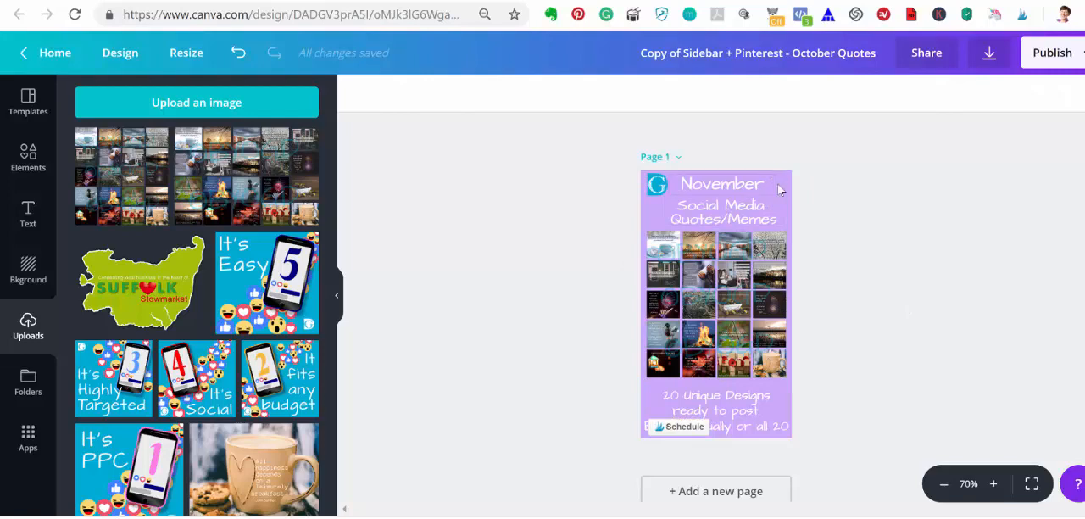
mouse_move(746, 224)
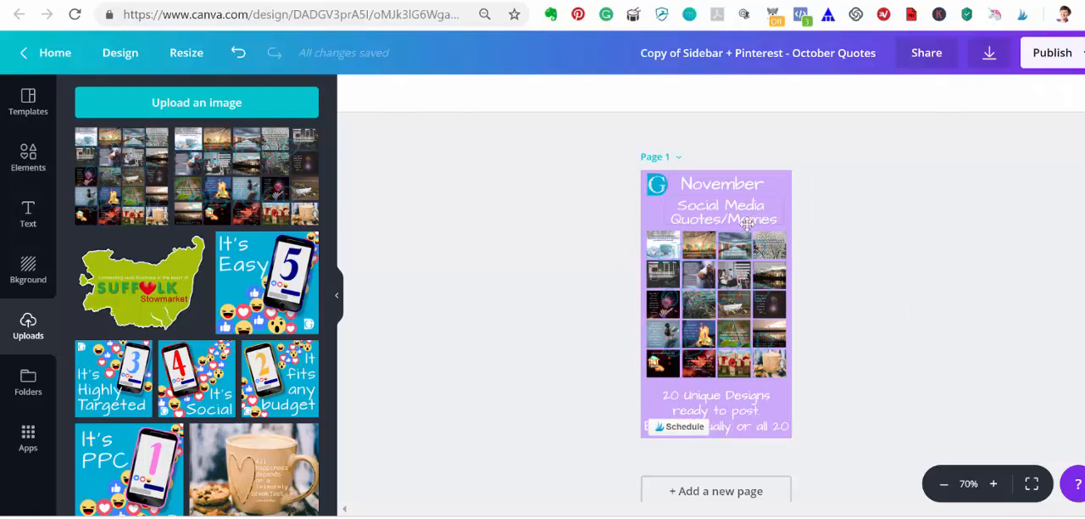
mouse_move(566, 280)
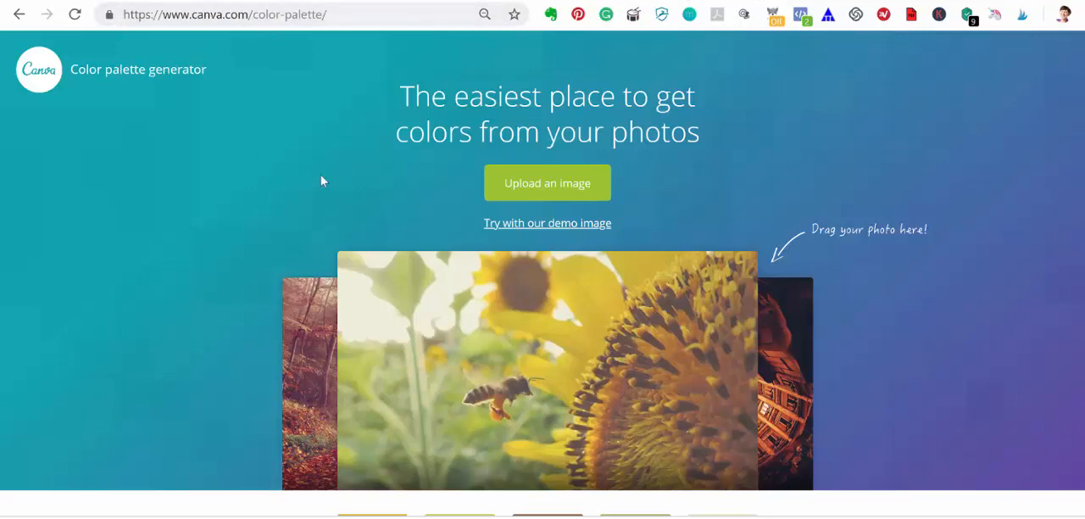
mouse_move(346, 193)
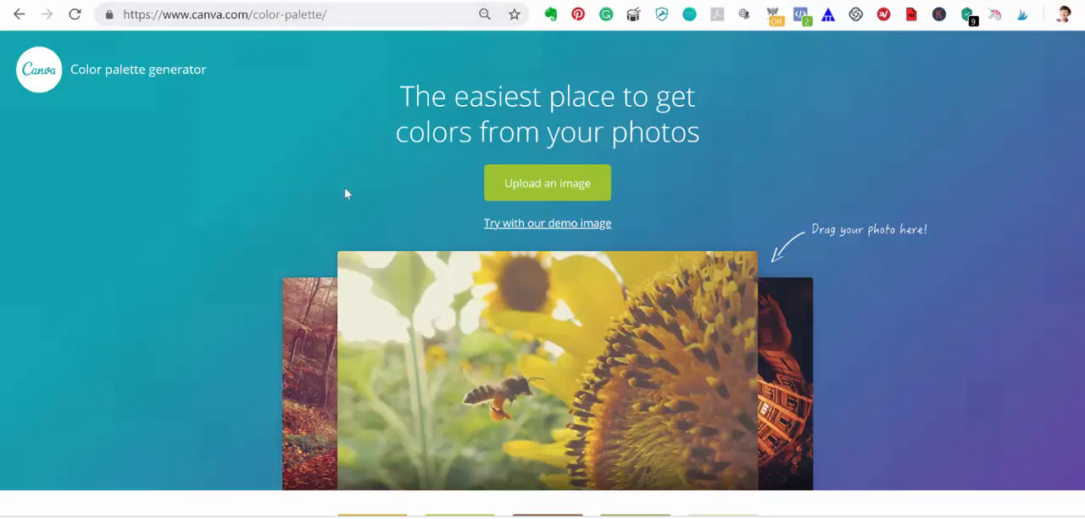
mouse_move(545, 183)
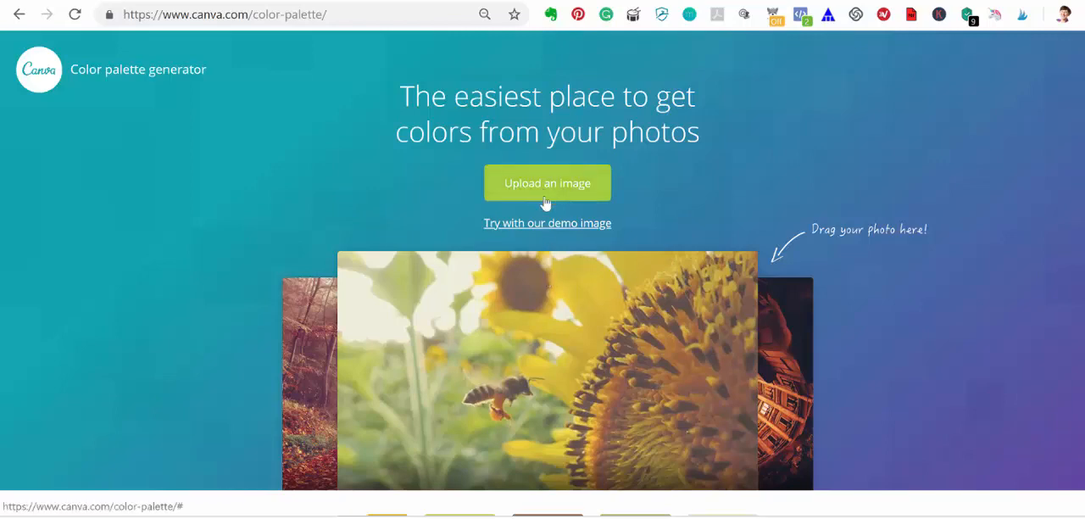
mouse_move(625, 212)
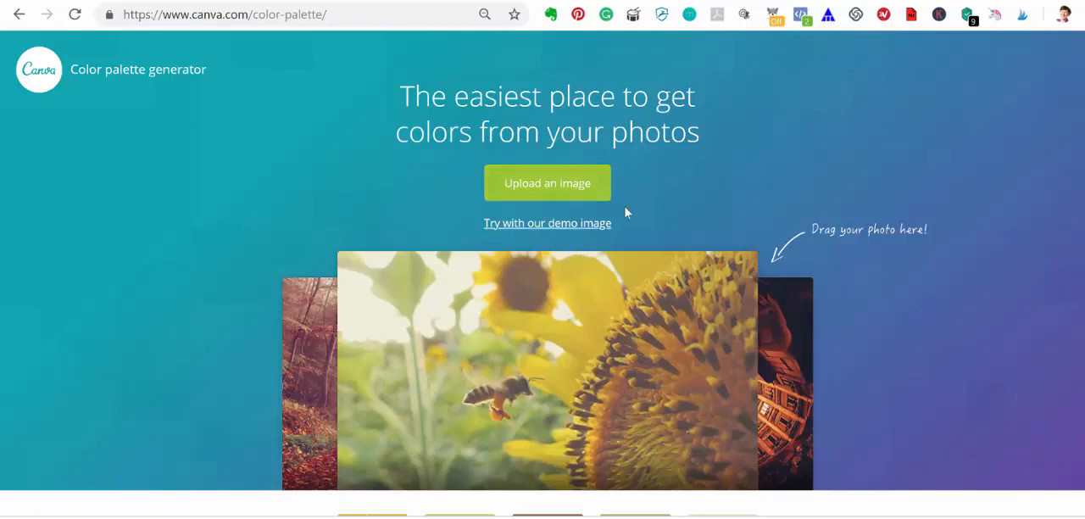
mouse_move(547, 224)
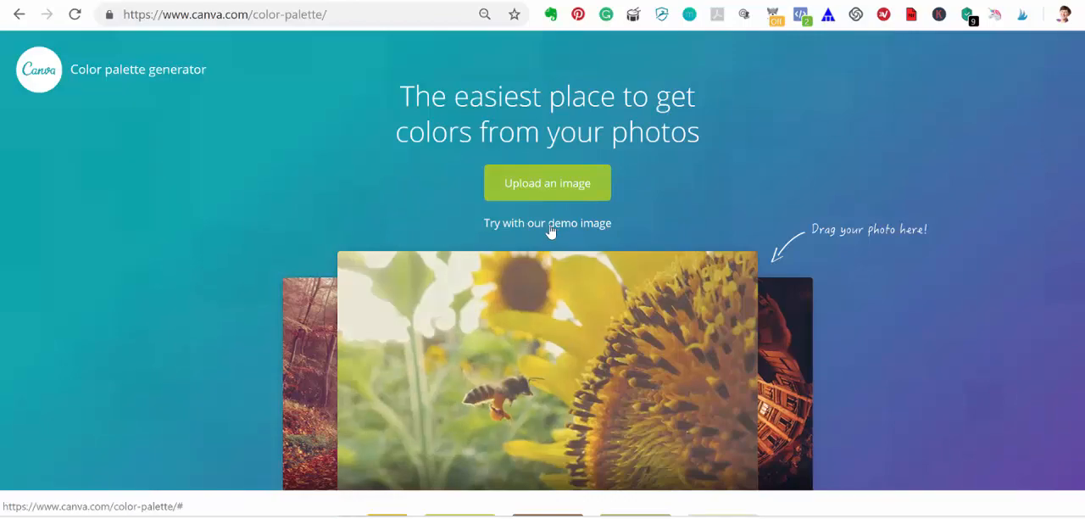
Generate a palette from the demo flower photo and review its five extracted colours
left_click(548, 222)
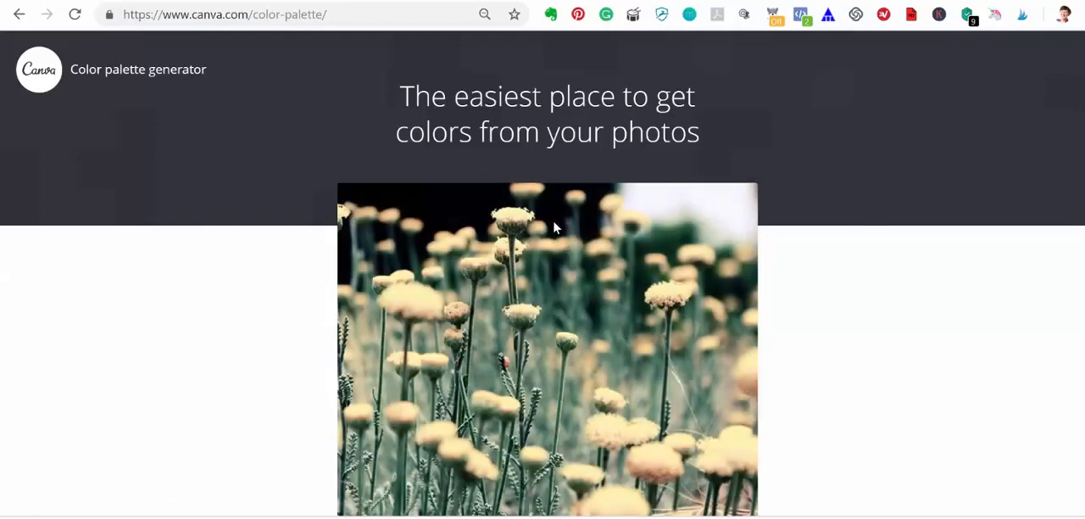
scroll("down", 3)
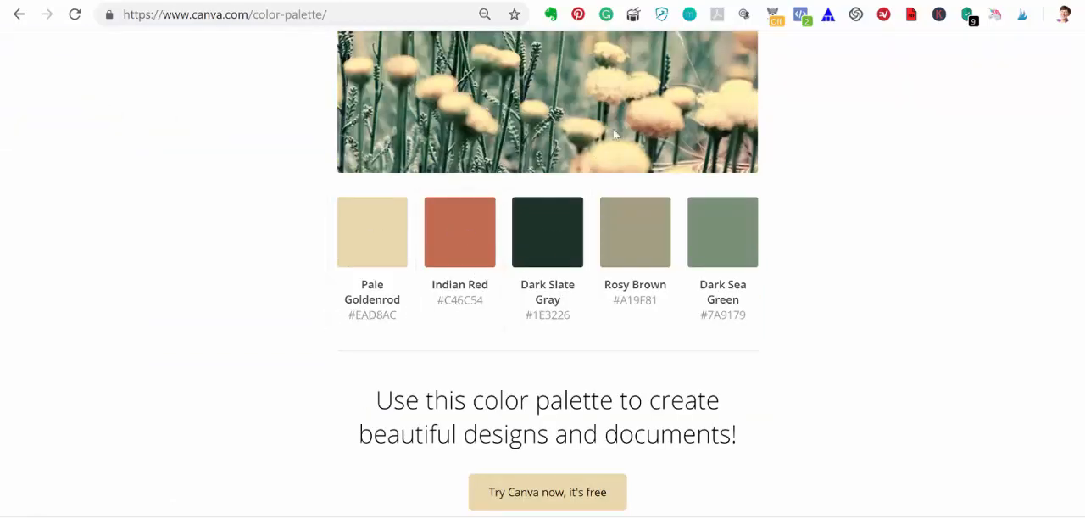
mouse_move(459, 246)
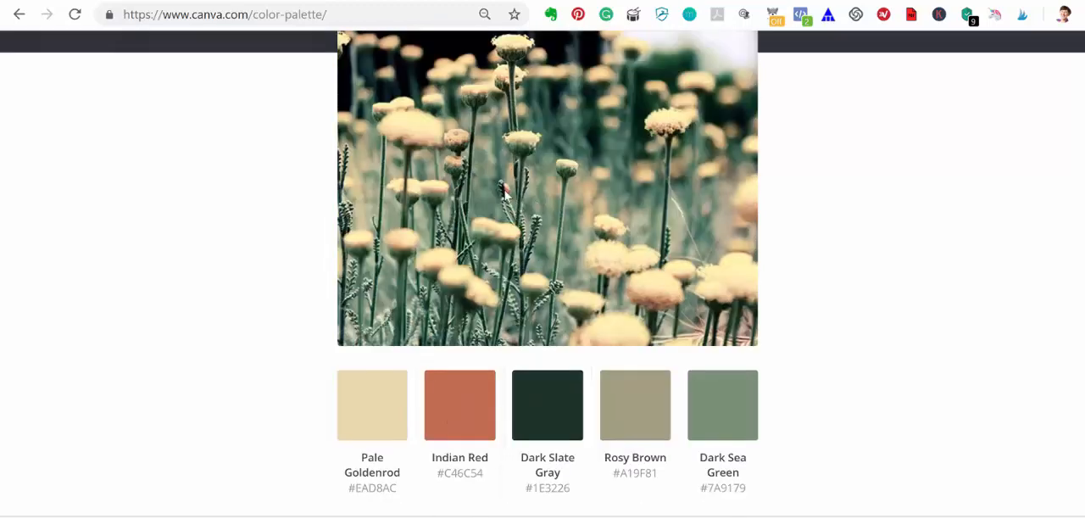
mouse_move(844, 326)
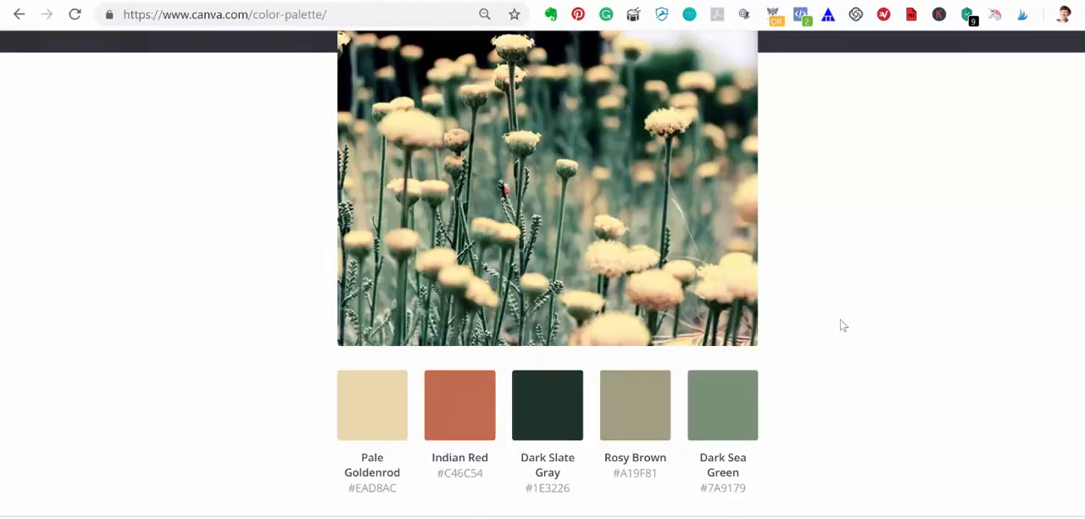
mouse_move(858, 298)
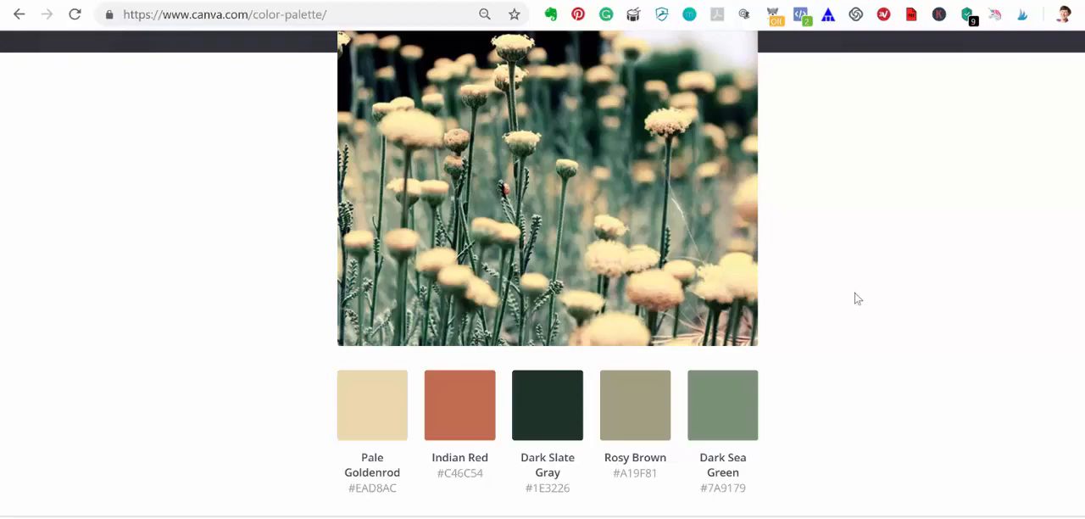
scroll("down", 3)
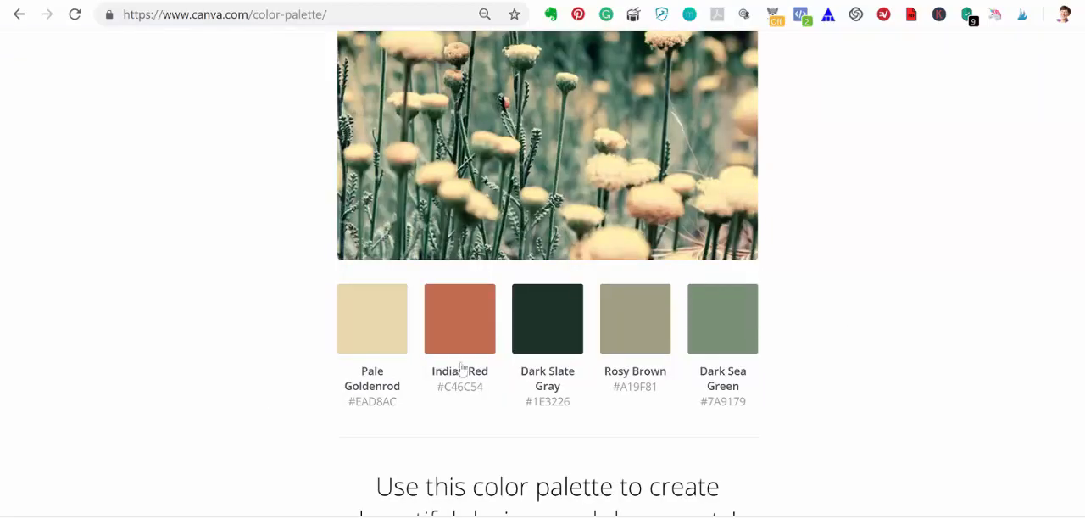
scroll("down", 3)
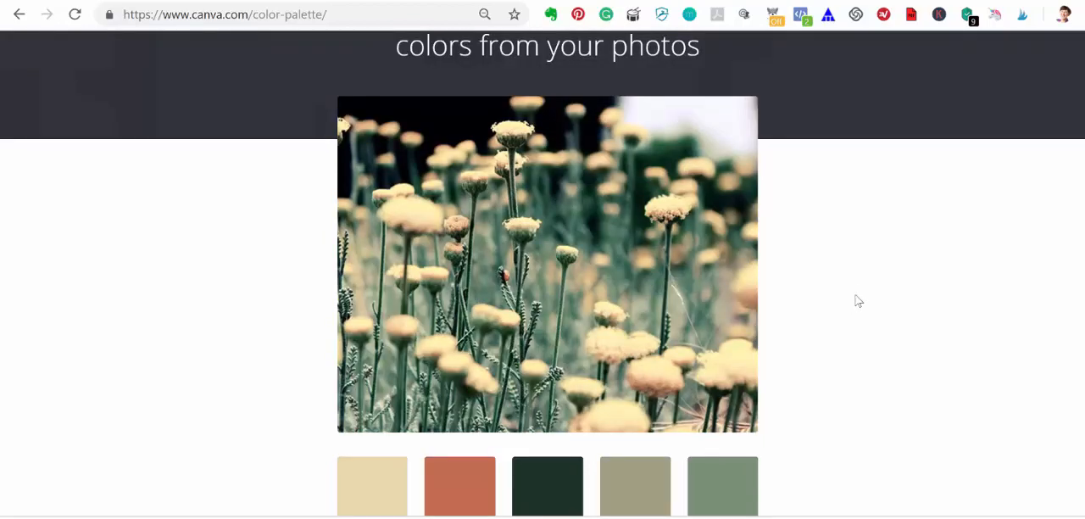
scroll("up", 3)
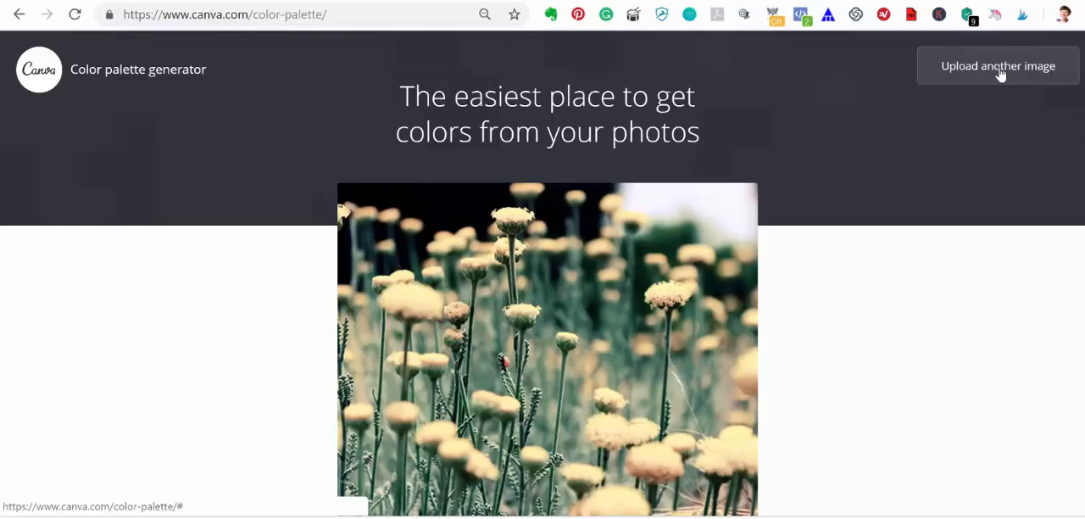
Upload the 'November sidebar 275 x 488px' image to the palette generator
left_click(997, 65)
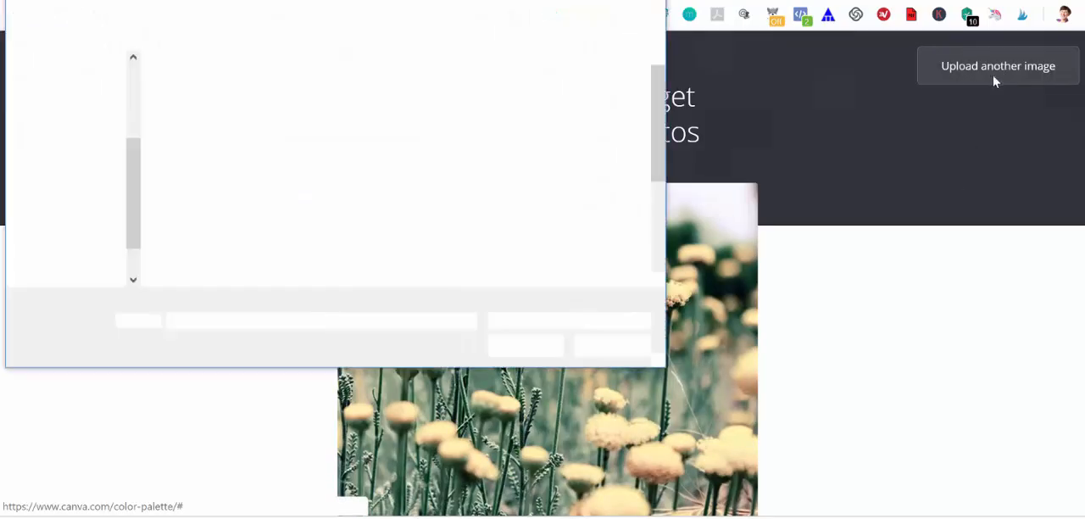
left_click(498, 185)
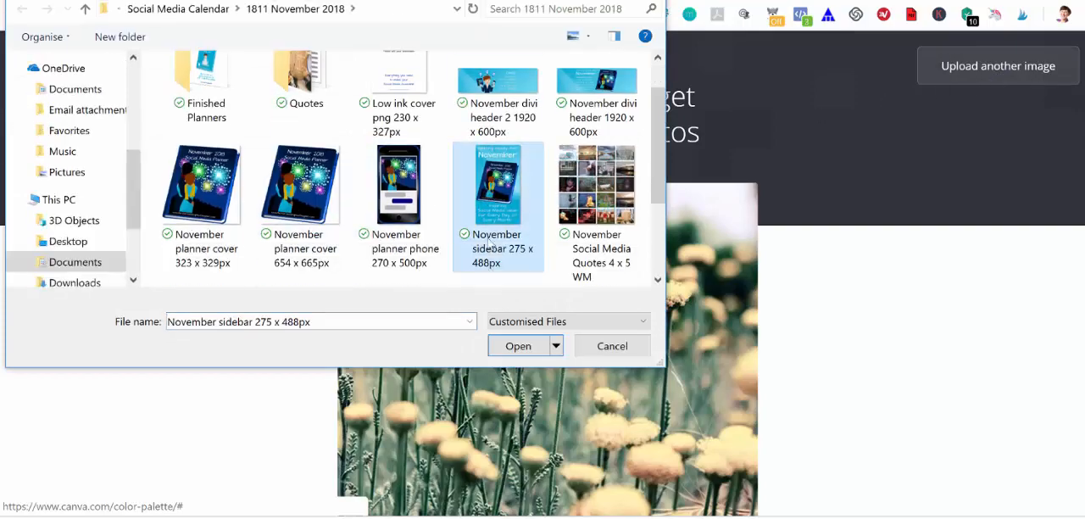
left_click(519, 346)
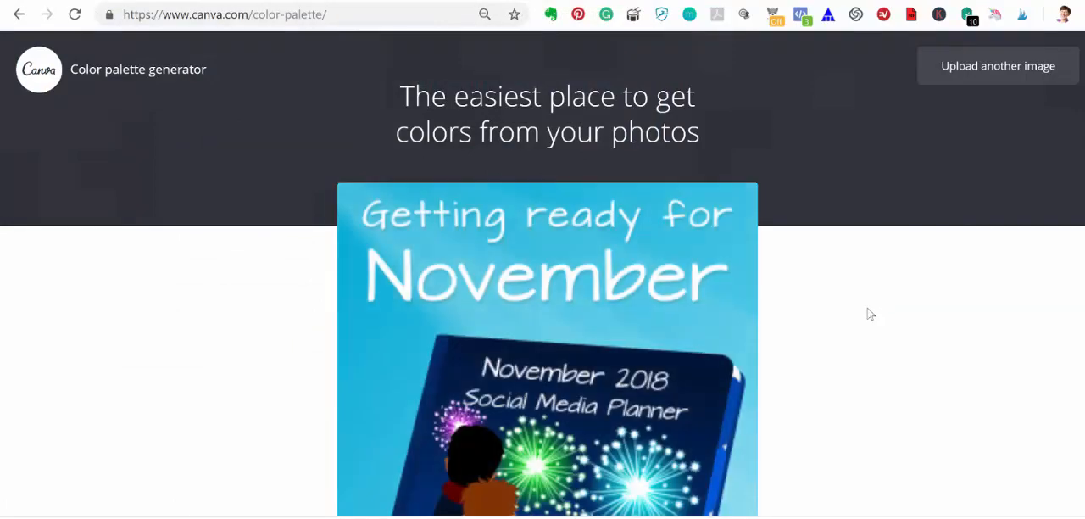
Copy the Light Sea Green colour code from the generated palette
scroll("down", 3)
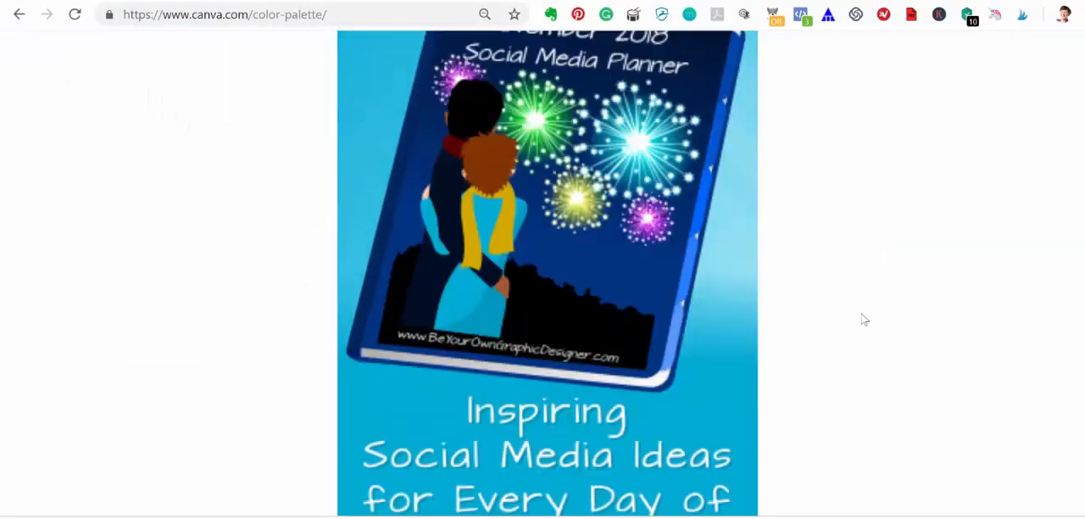
scroll("down", 3)
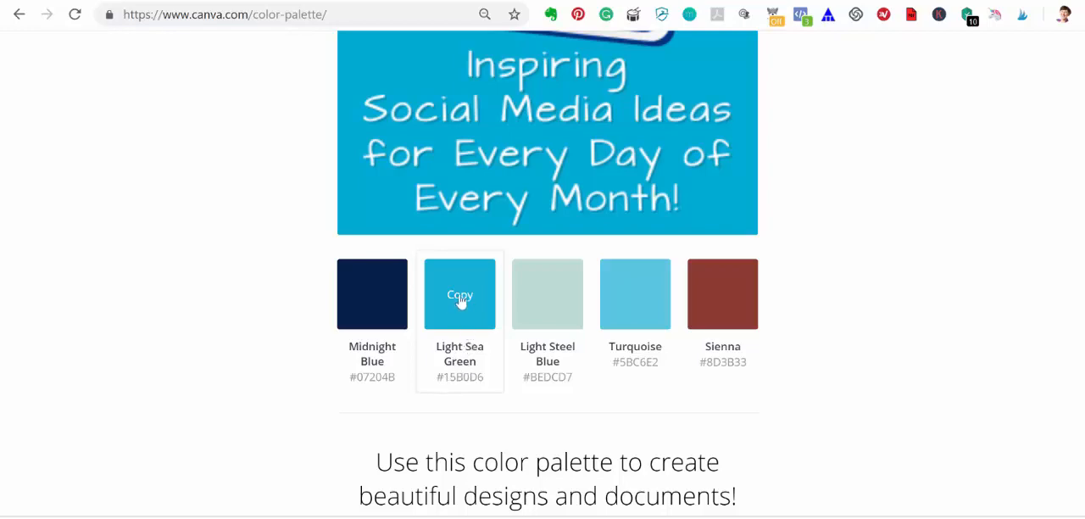
left_click(459, 295)
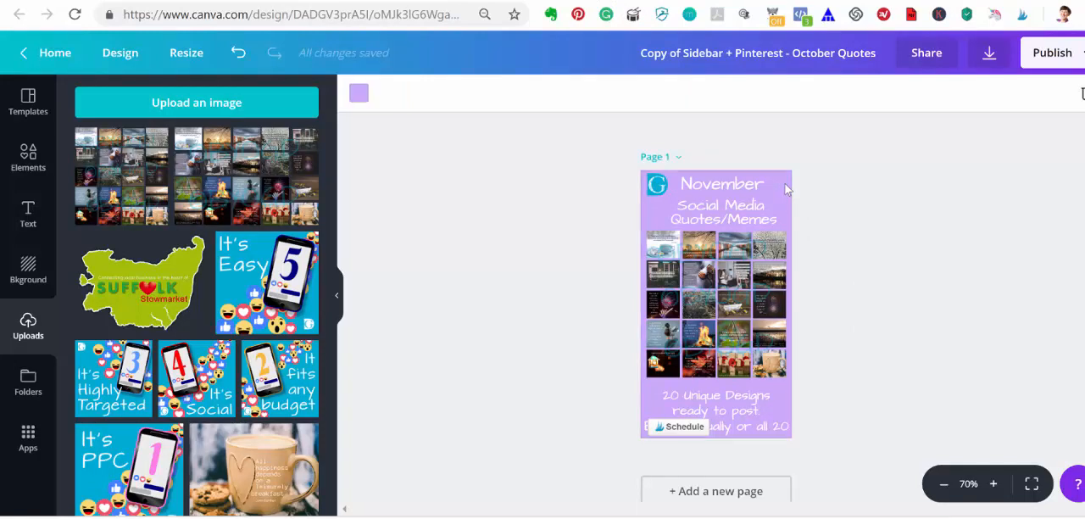
mouse_move(369, 98)
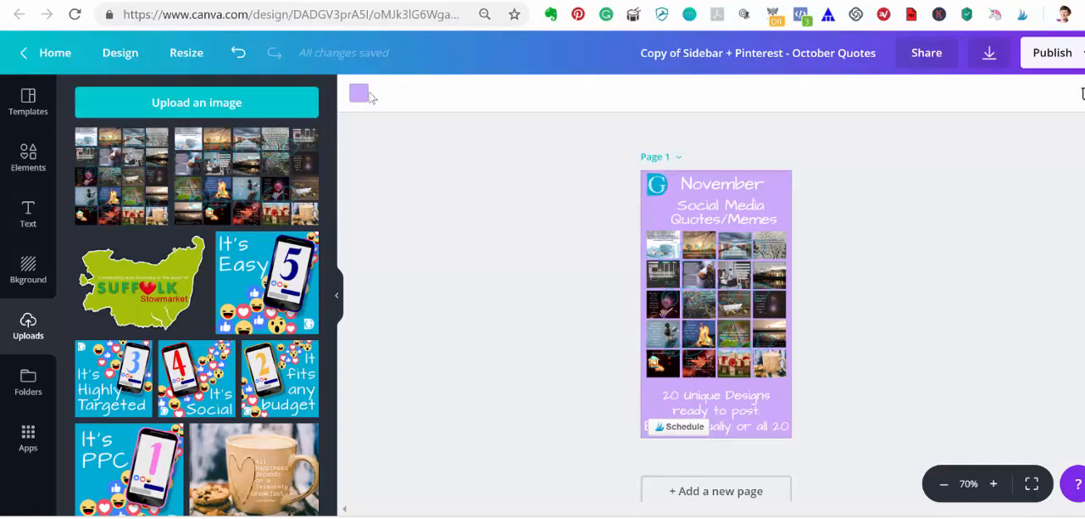
mouse_move(360, 94)
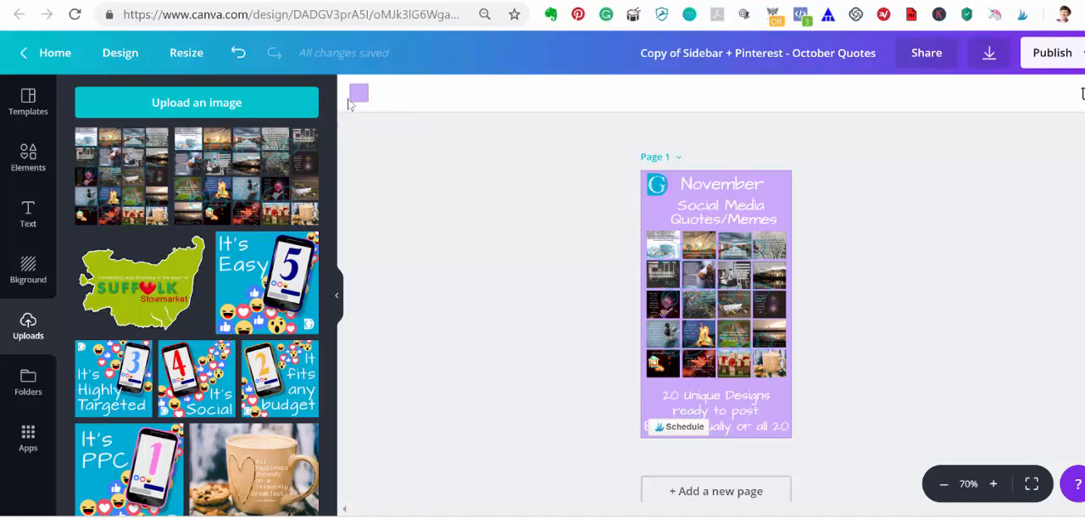
Set the page background to the custom colour #15B0D6
left_click(358, 94)
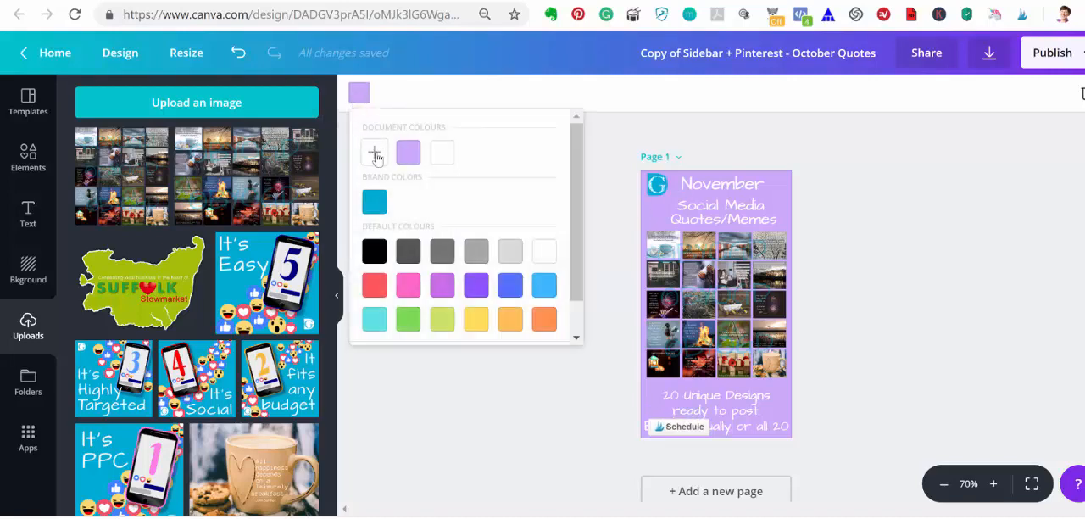
left_click(373, 152)
type("#15B0D6")
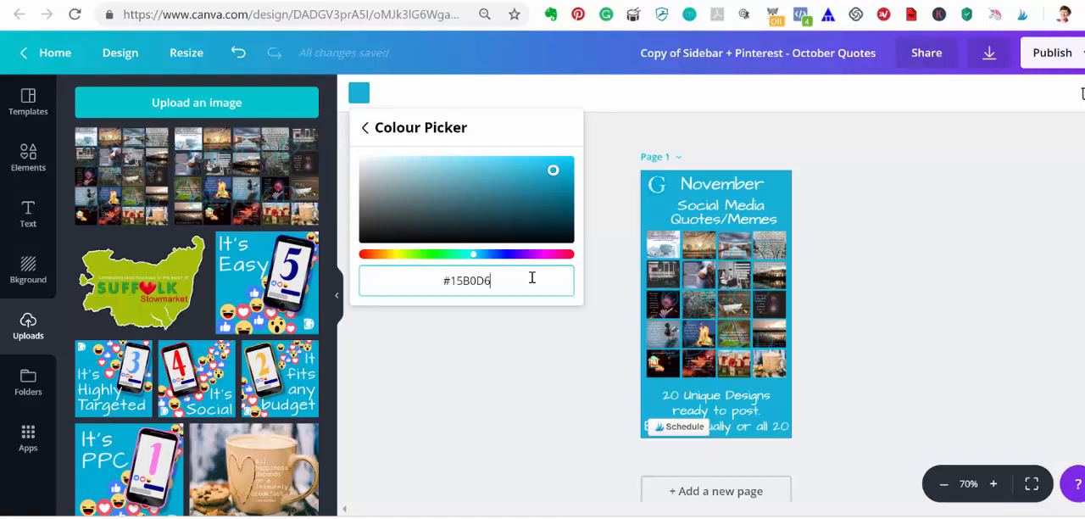
left_click(481, 377)
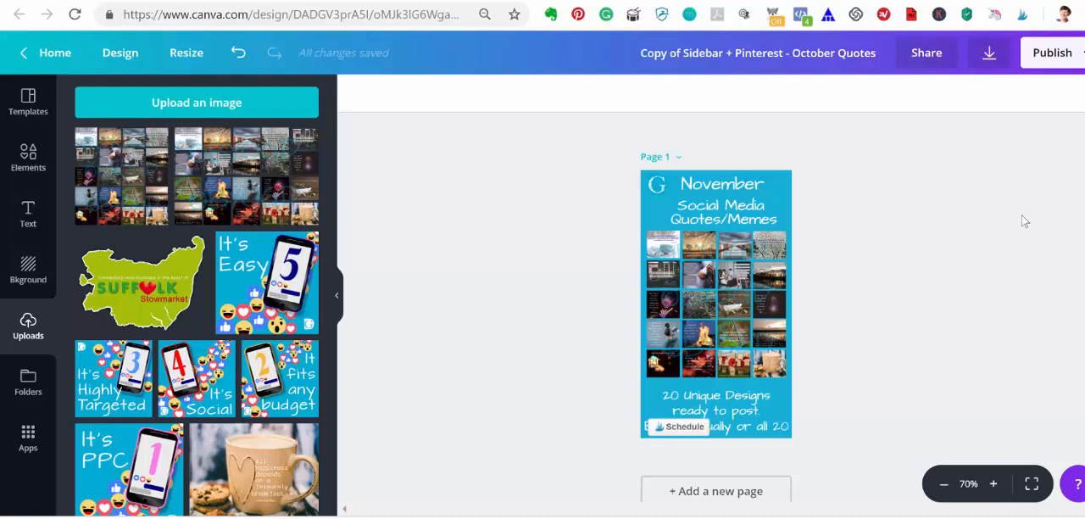
Rename the design to 'Sidebar + Pinterest - November Quotes'
left_click(756, 52)
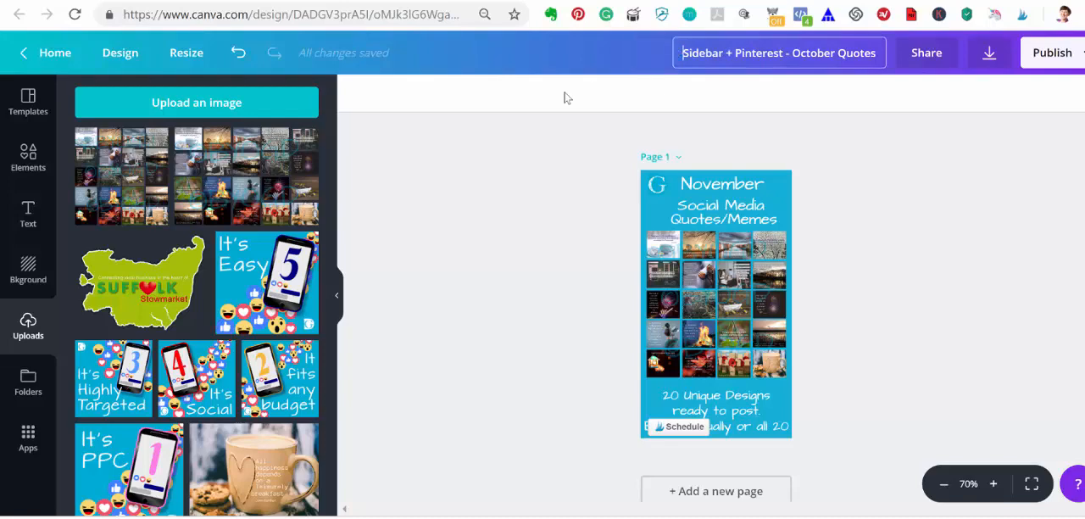
mouse_move(736, 163)
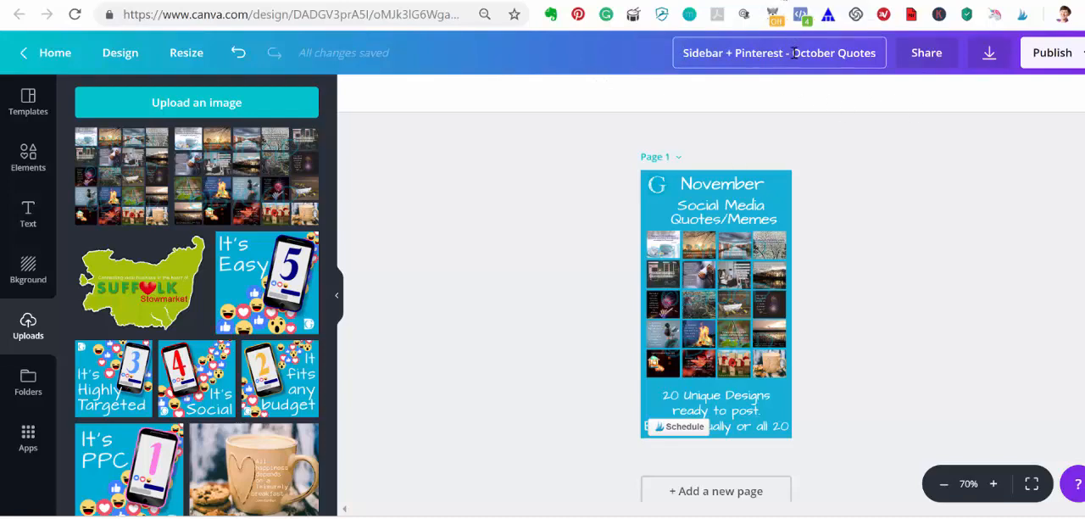
double_click(834, 53)
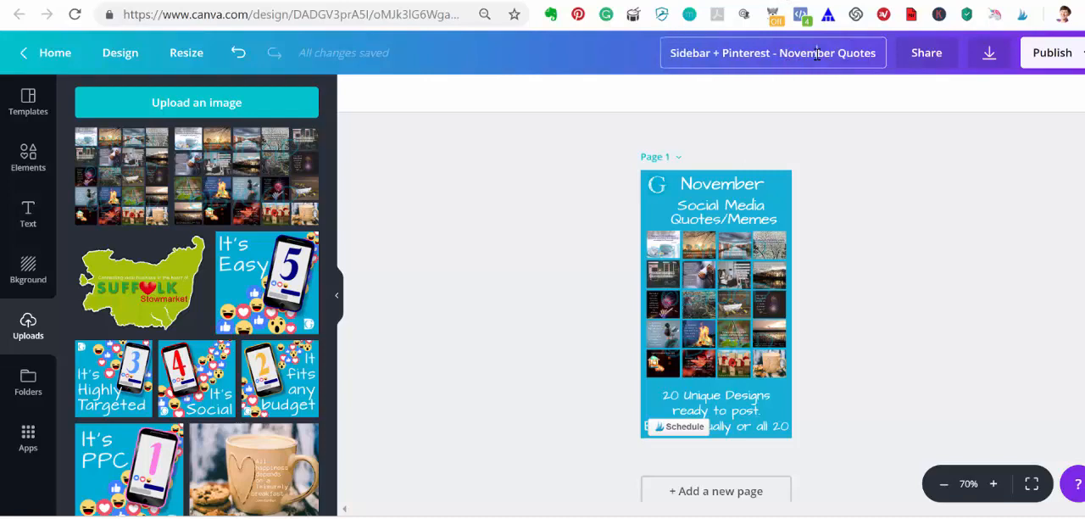
mouse_move(898, 194)
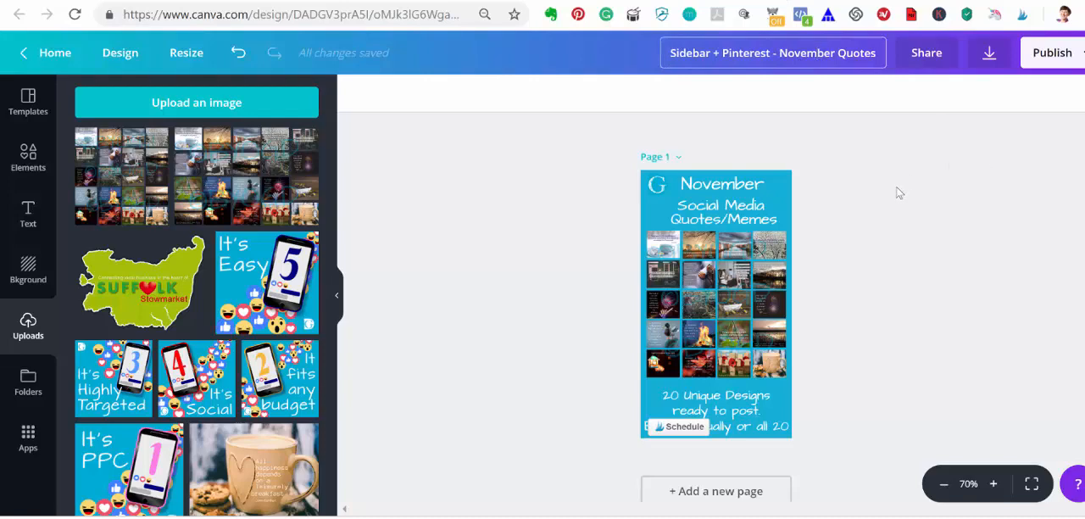
mouse_move(897, 208)
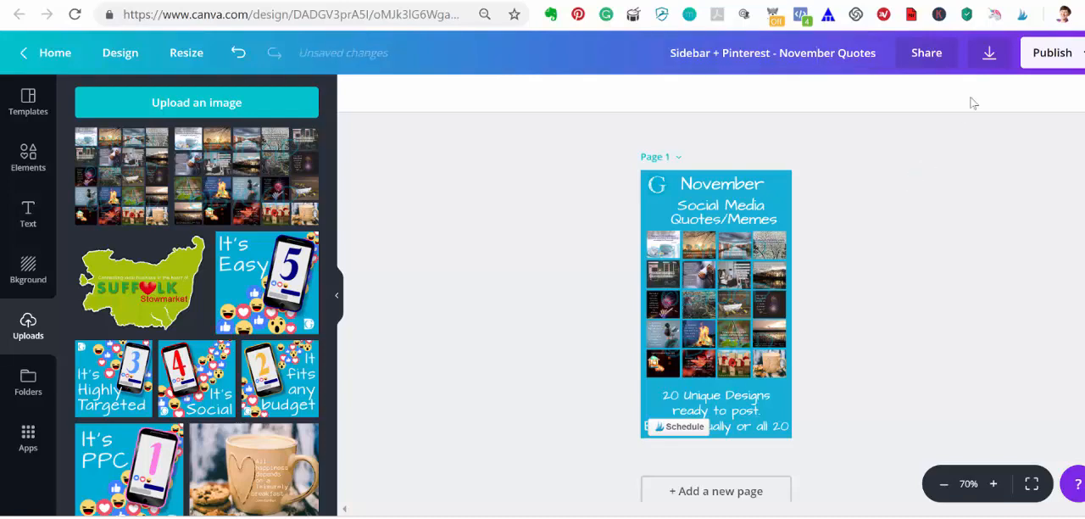
Download the design as a PNG
left_click(988, 53)
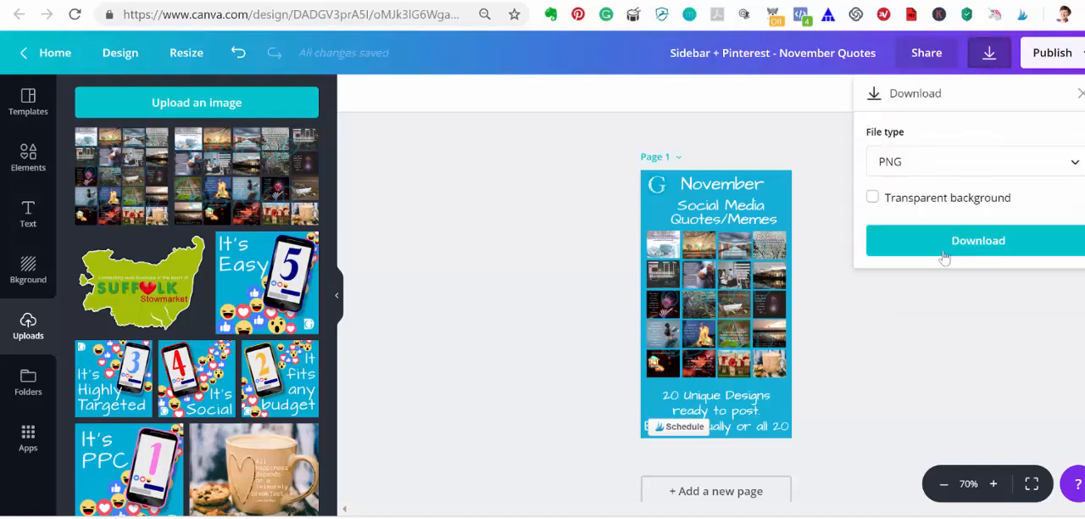
left_click(976, 240)
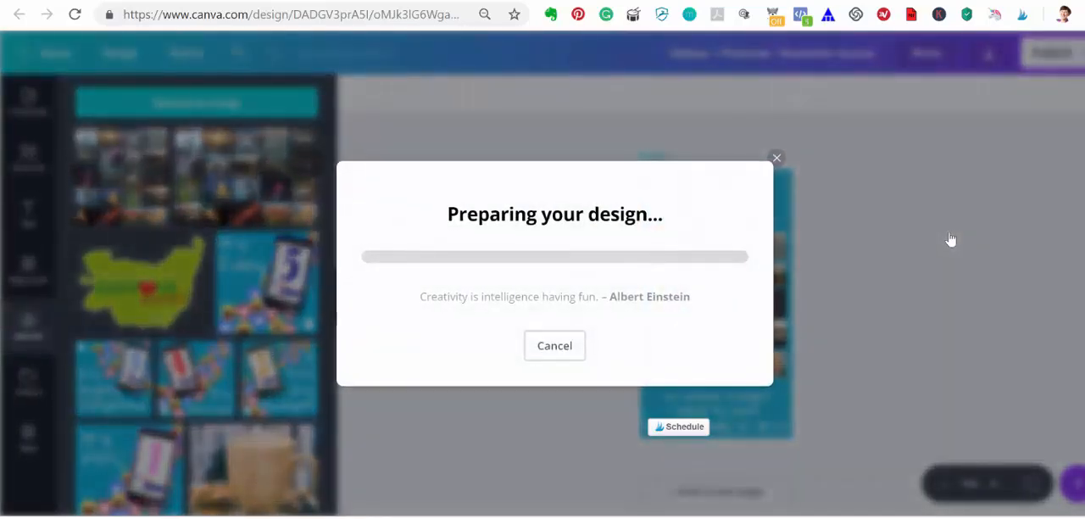